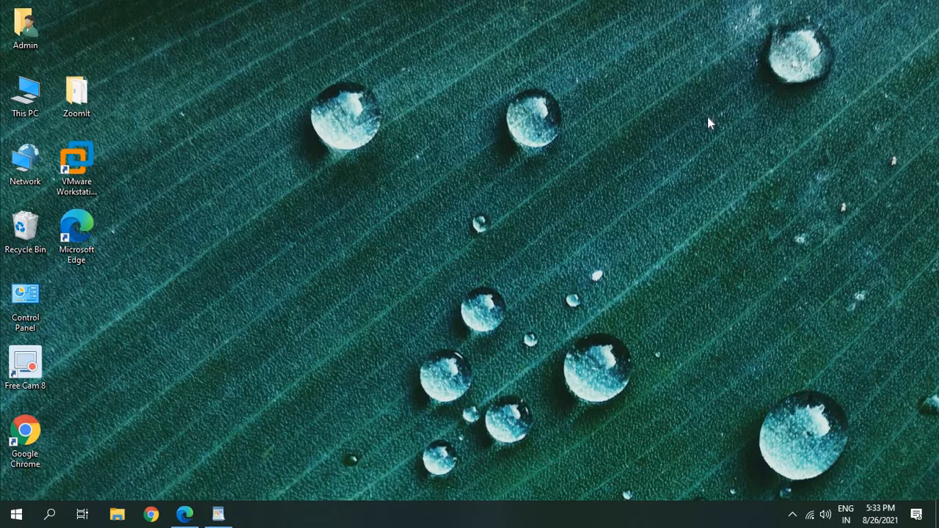
pyautogui.moveTo(601, 199)
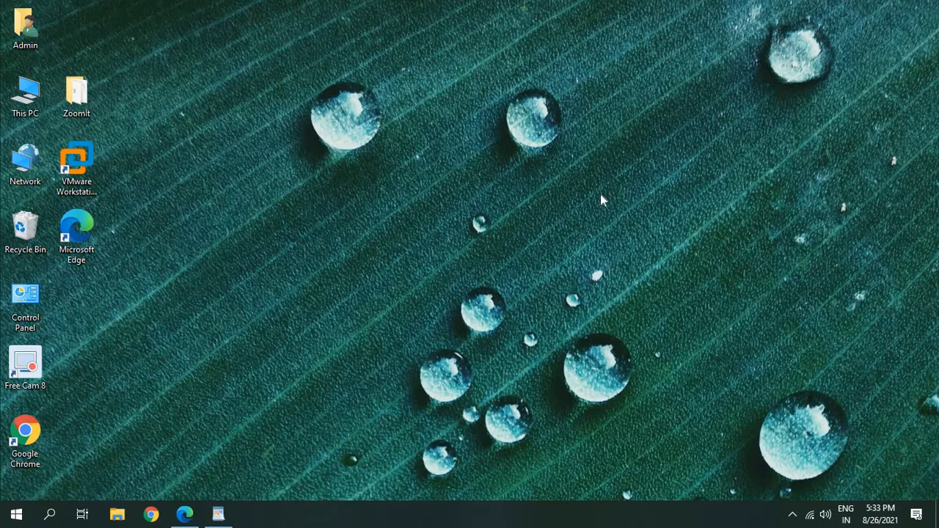
pyautogui.moveTo(31, 519)
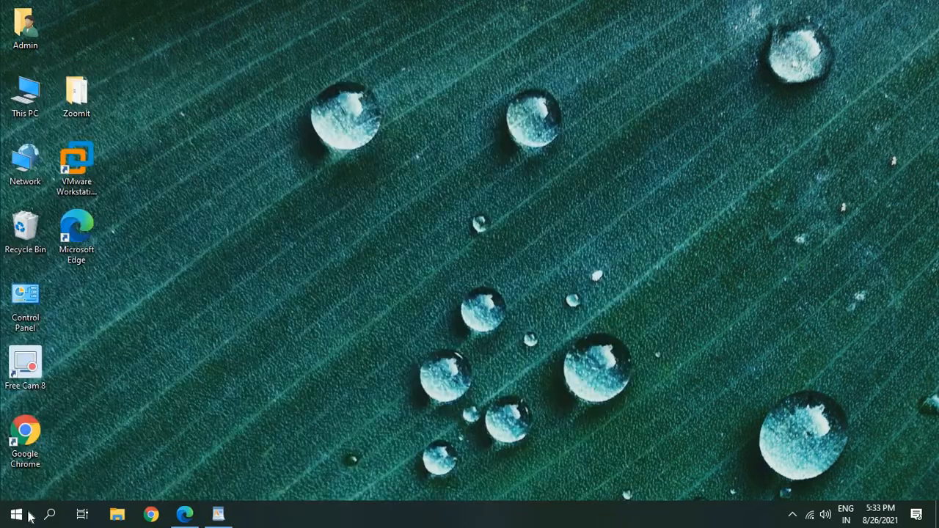
pyautogui.moveTo(15, 513)
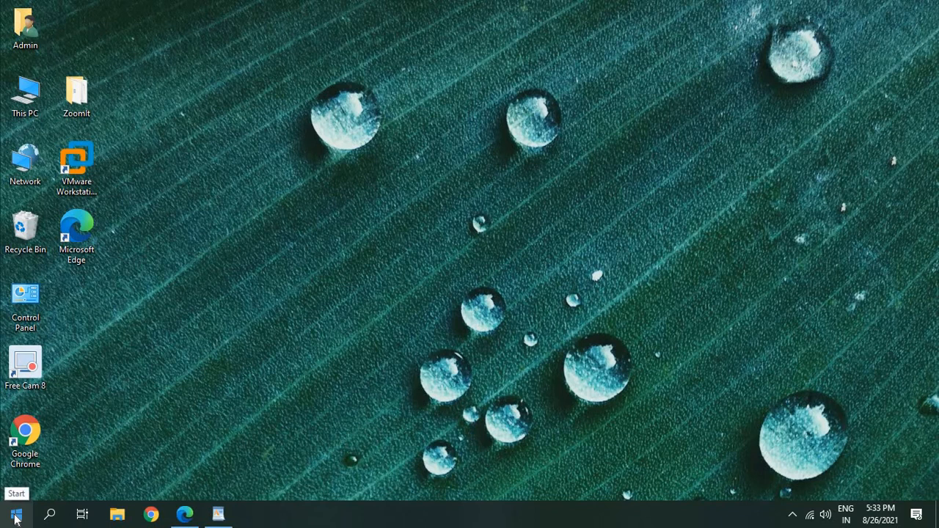
# Launch Registry Editor by running regedit from the Start right-click Run dialog.
pyautogui.rightClick(15, 513)
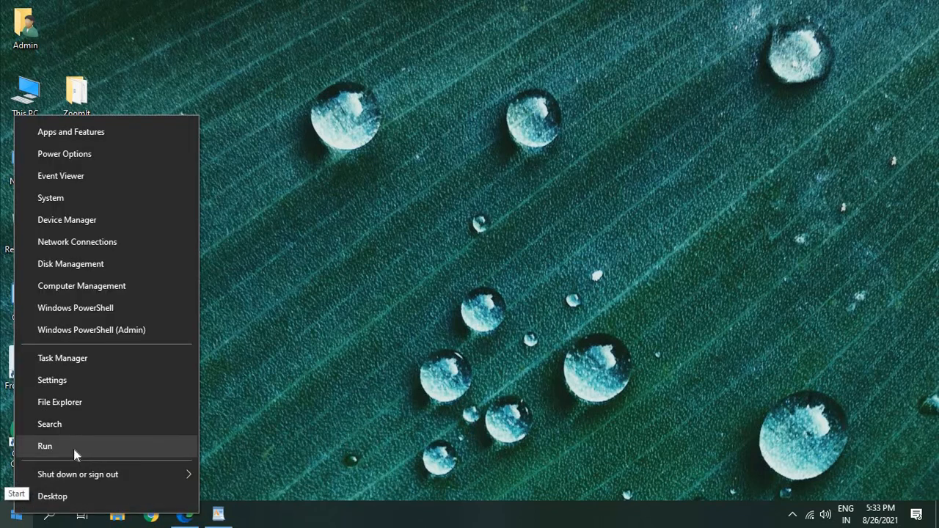
pyautogui.click(44, 446)
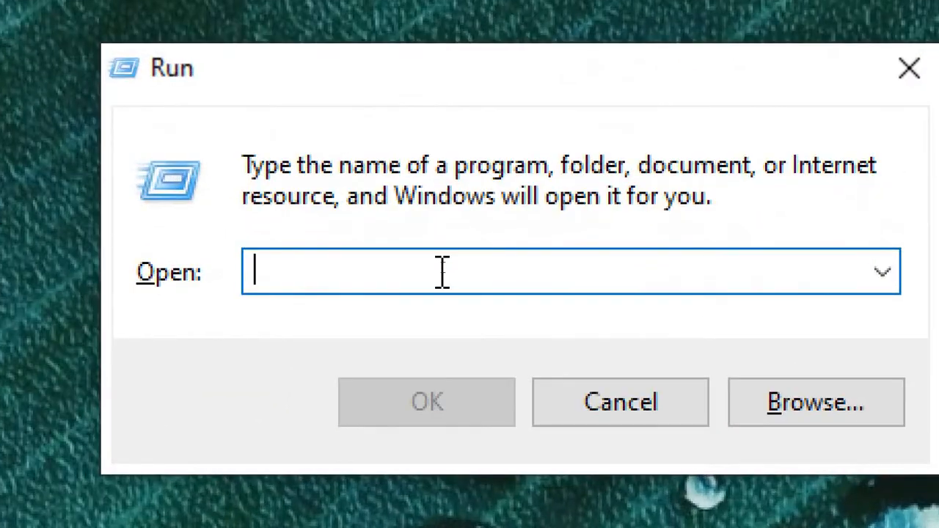
pyautogui.write('regedit')
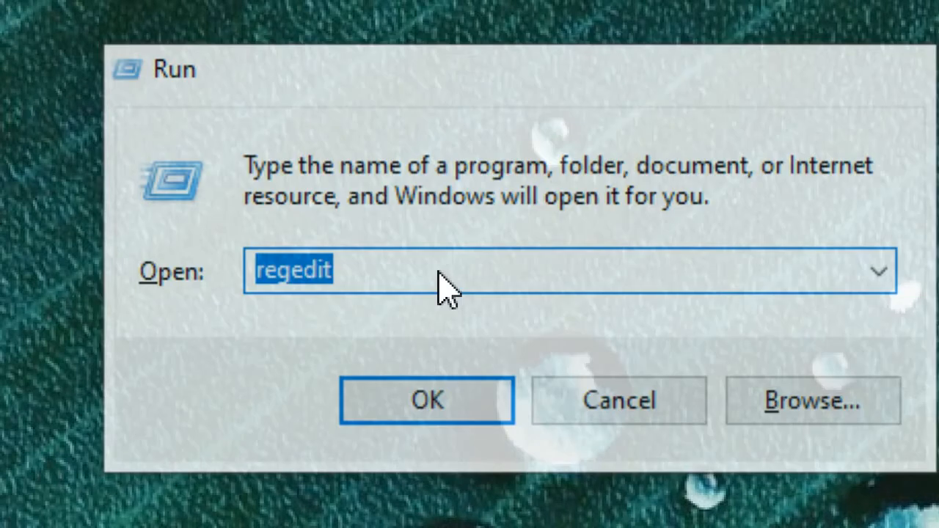
pyautogui.click(426, 399)
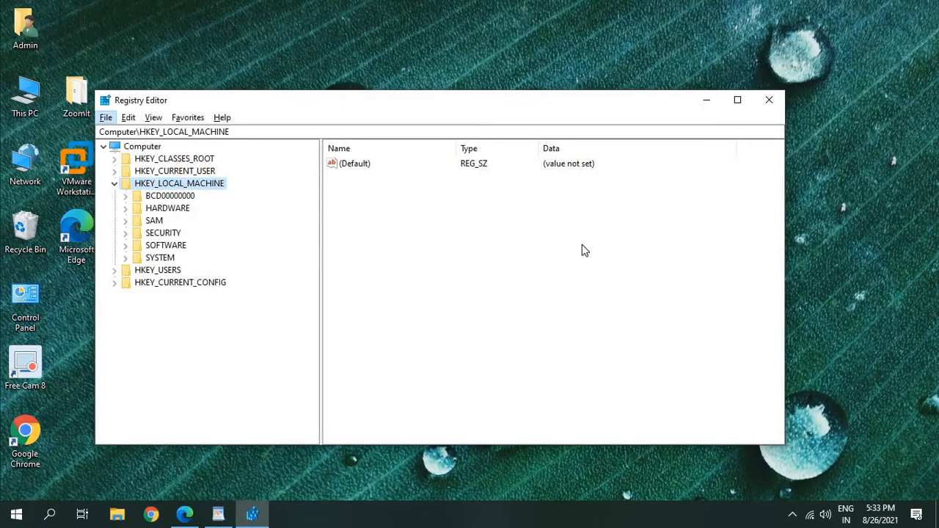
pyautogui.moveTo(299, 173)
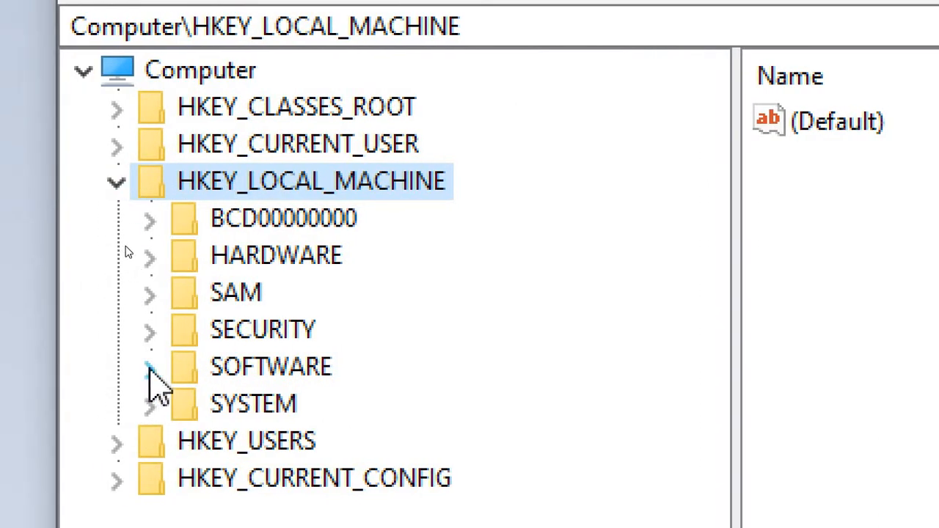
# Navigate to HKLM\SOFTWARE\Policies\Microsoft\Windows\Windows Search, revealing AllowCortana at 0.
pyautogui.click(149, 367)
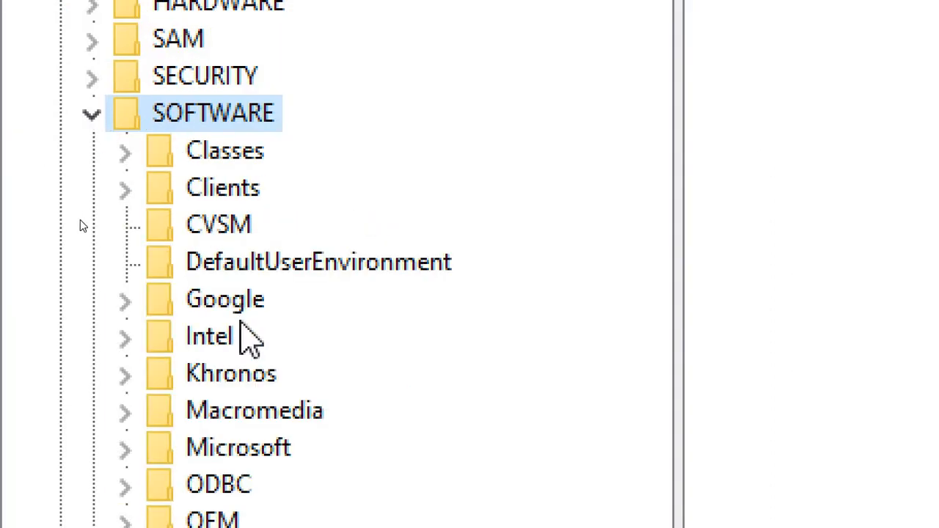
pyautogui.scroll(-3)
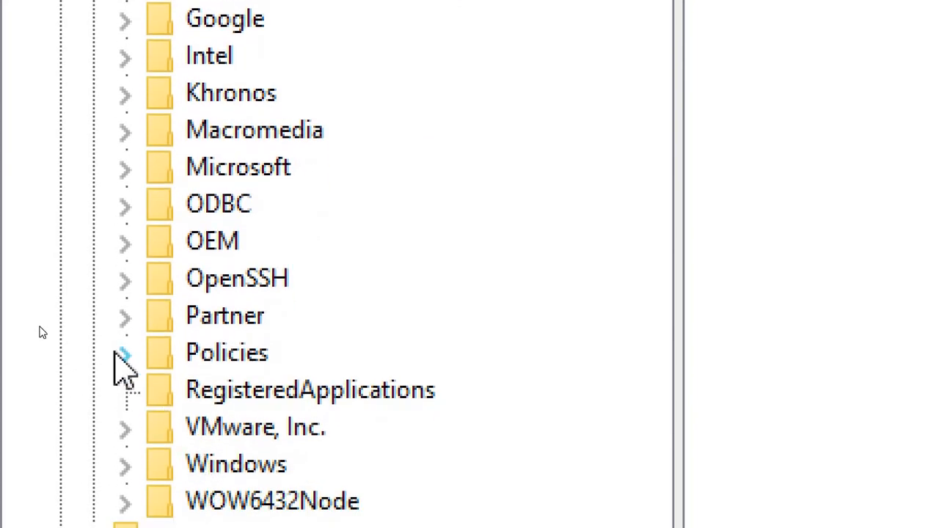
pyautogui.click(125, 353)
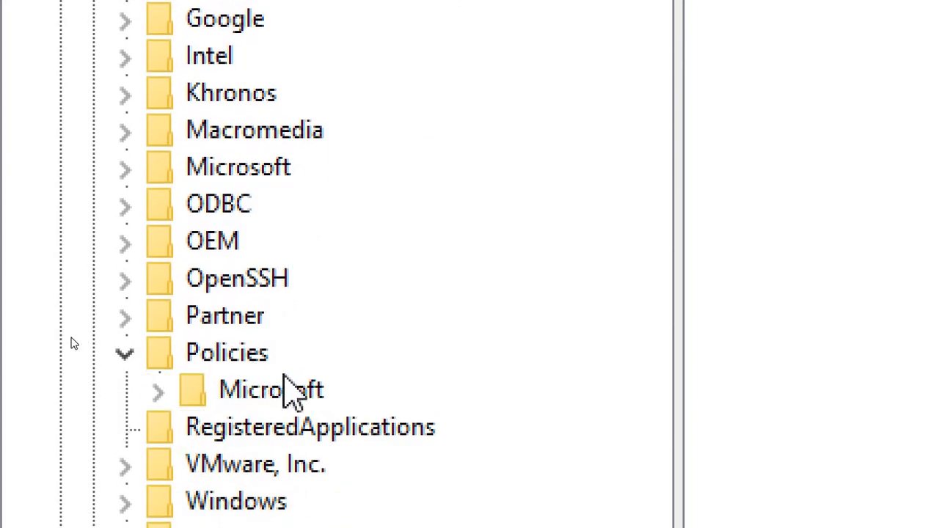
pyautogui.click(156, 390)
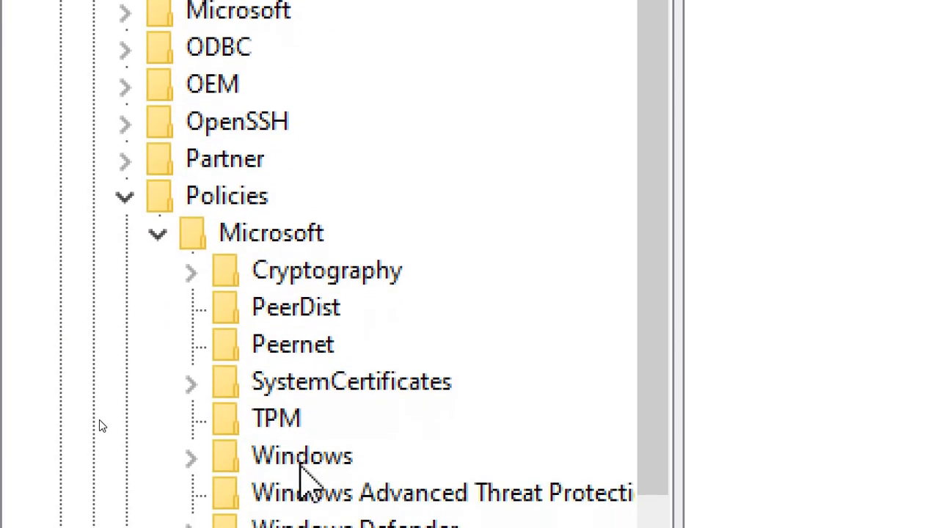
pyautogui.scroll(-3)
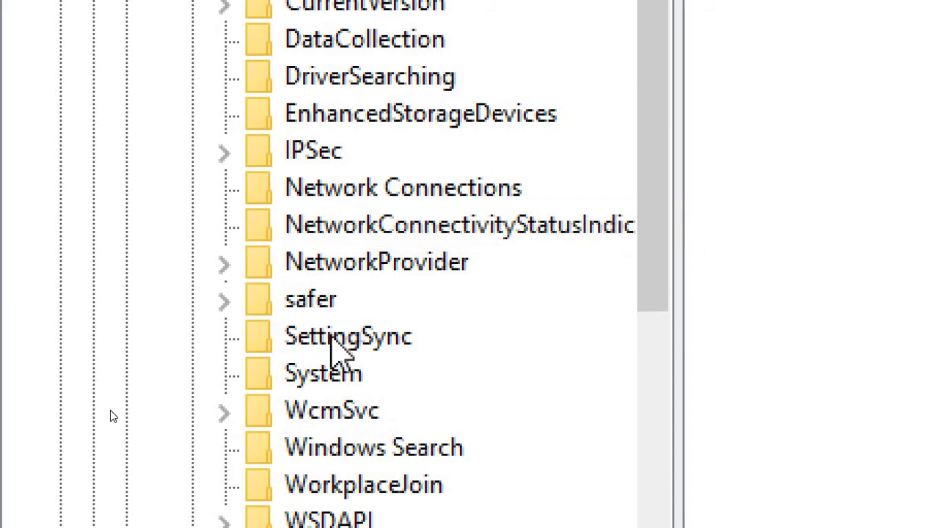
pyautogui.moveTo(323, 457)
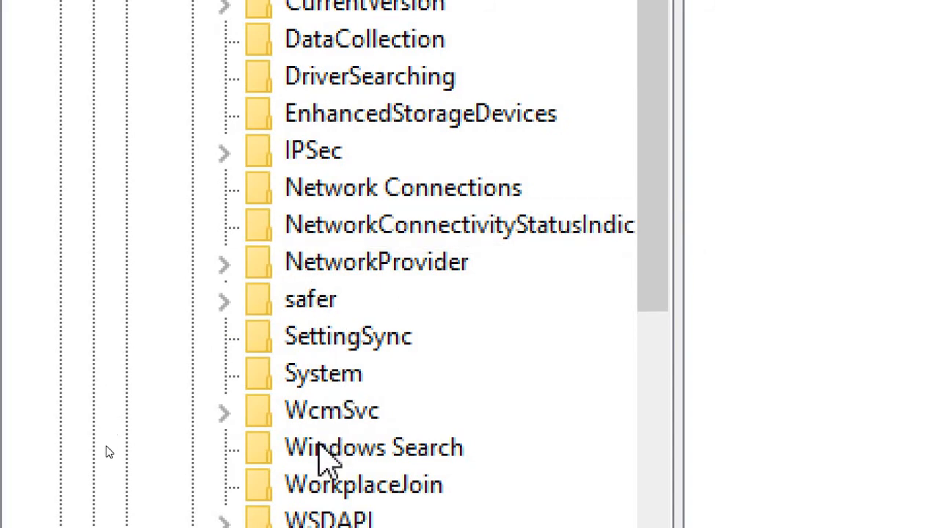
pyautogui.click(366, 447)
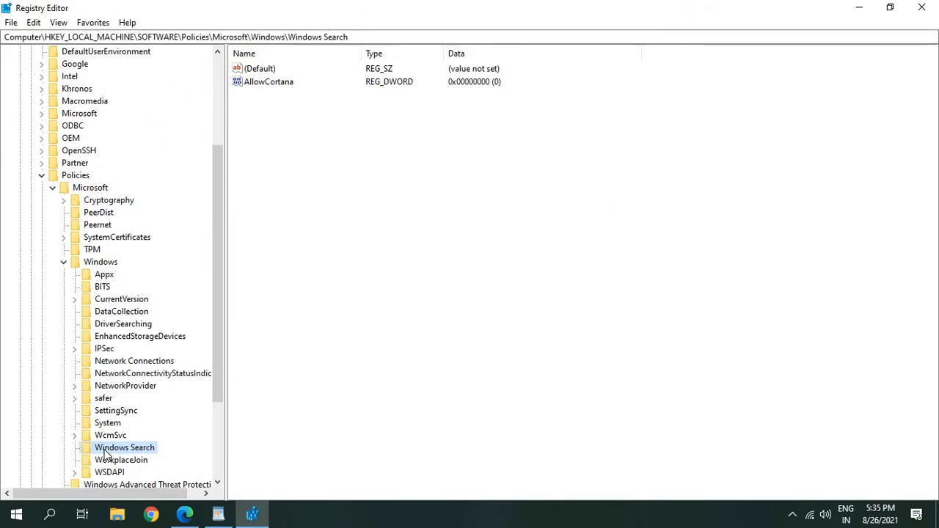
pyautogui.moveTo(310, 179)
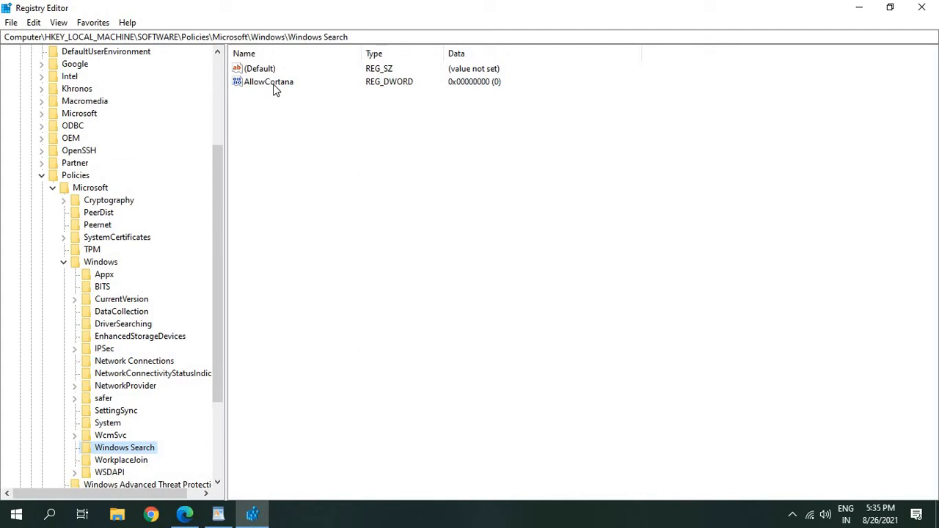
# Change the AllowCortana DWORD data from 0 to 1.
pyautogui.click(271, 82)
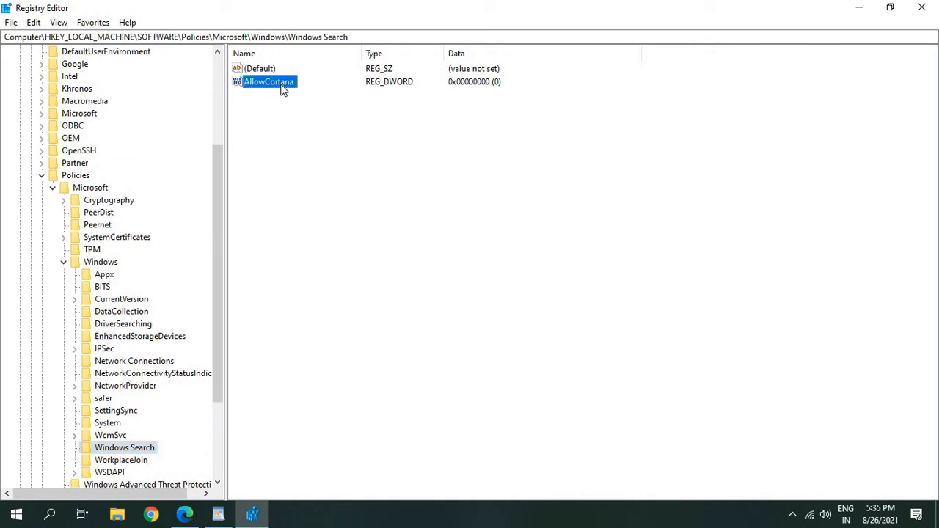
pyautogui.doubleClick(270, 82)
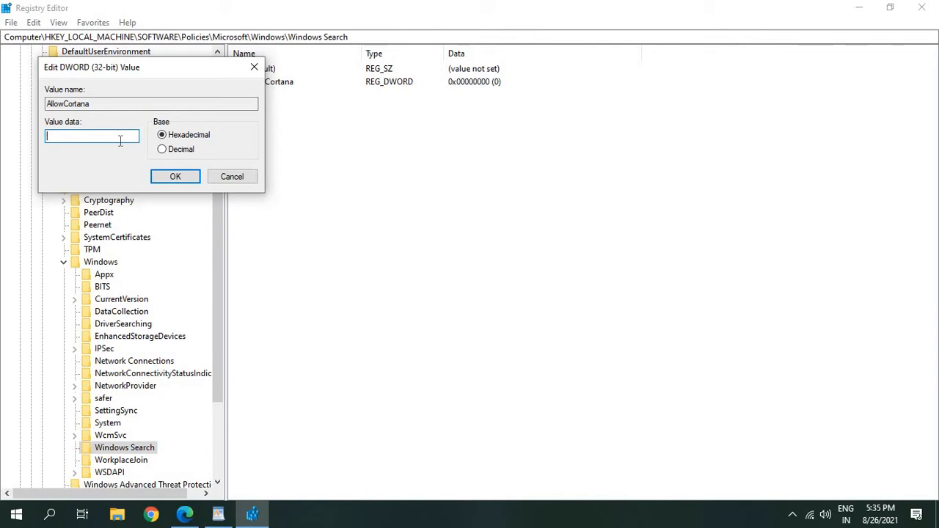
pyautogui.write('1')
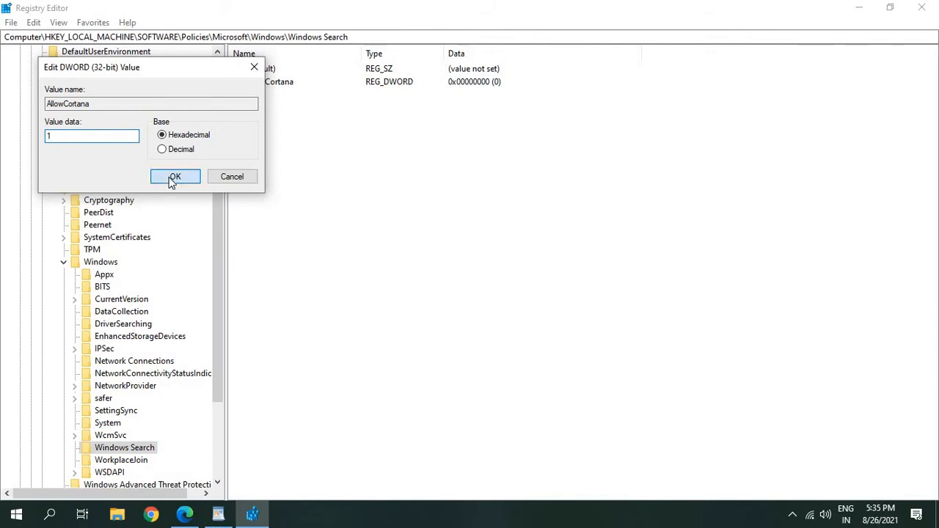
pyautogui.click(174, 176)
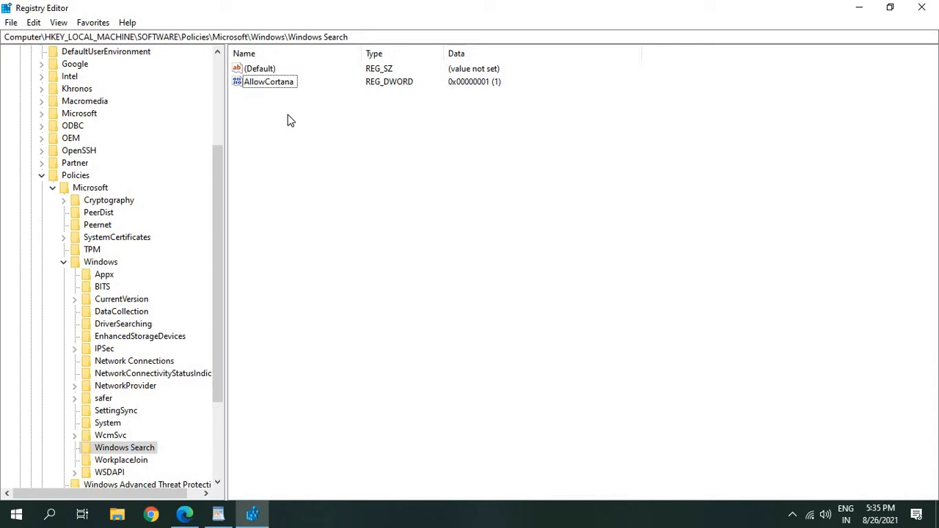
pyautogui.moveTo(330, 138)
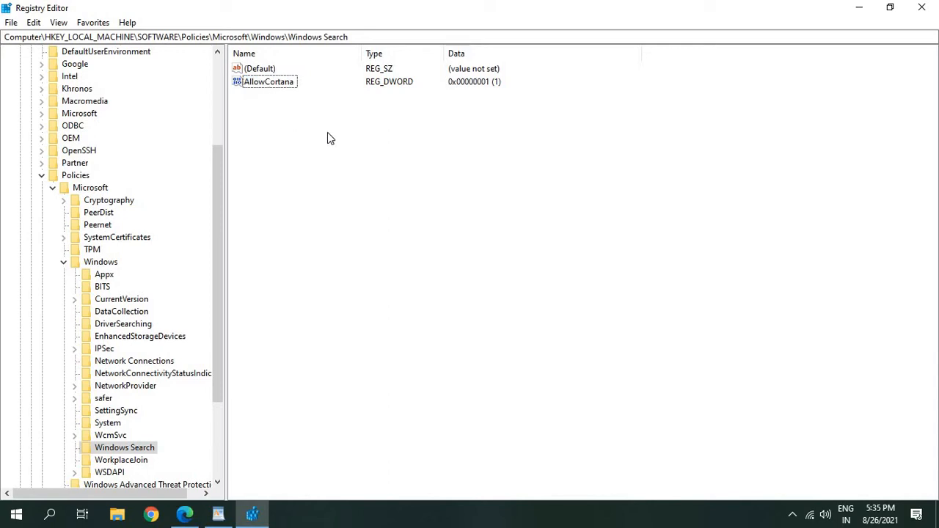
# Create a new DWORD (32-bit) Value and name it AllowCortana, triggering a duplicate-name error.
pyautogui.rightClick(328, 138)
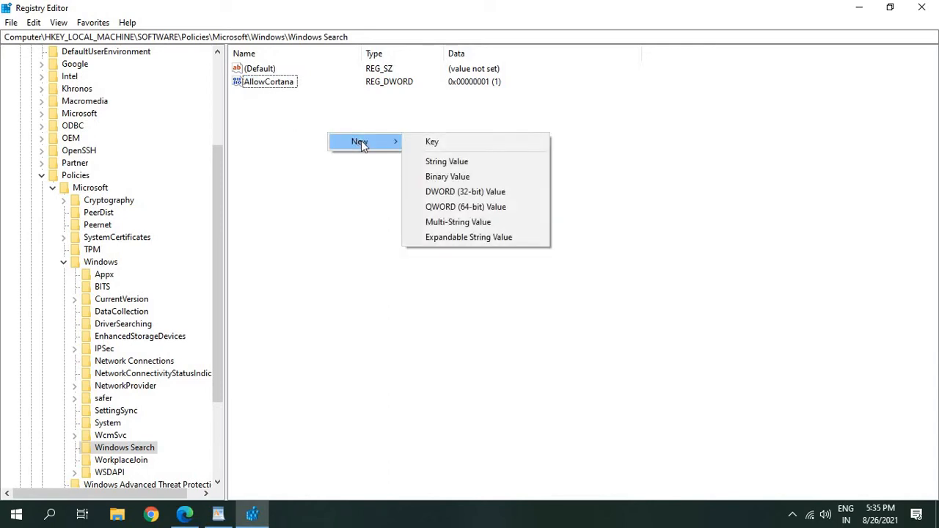
pyautogui.moveTo(465, 191)
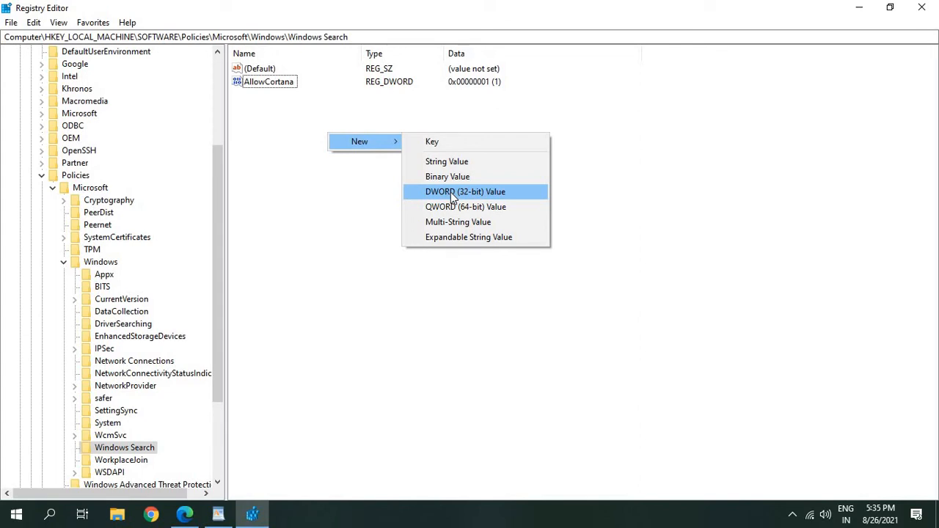
pyautogui.click(466, 190)
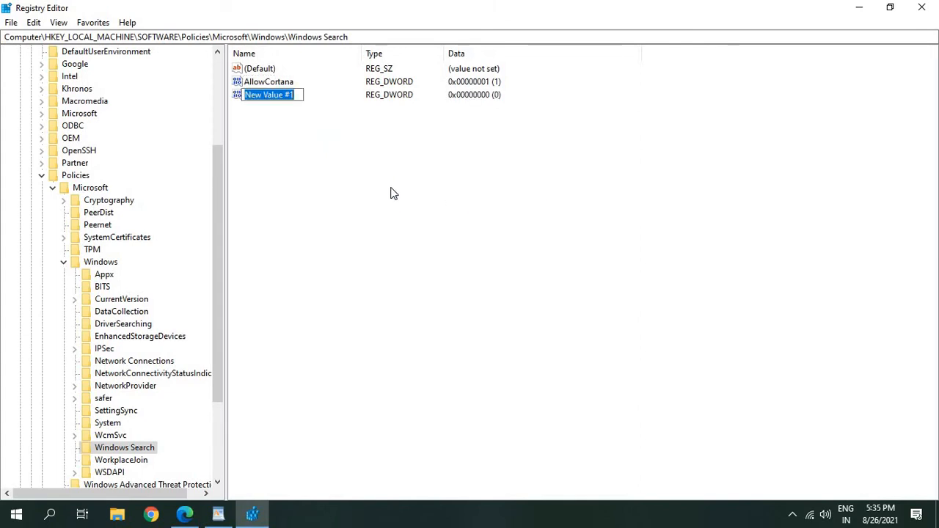
pyautogui.moveTo(257, 157)
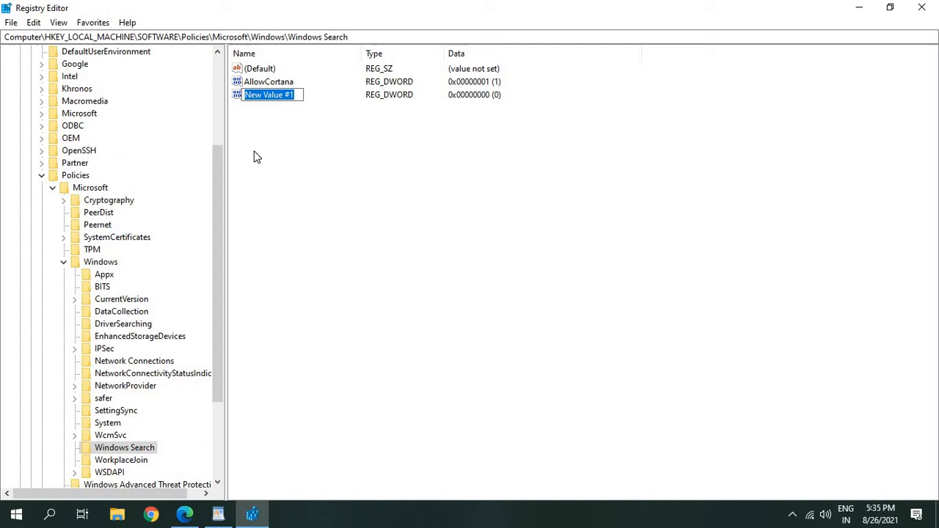
pyautogui.write('AllowCo')
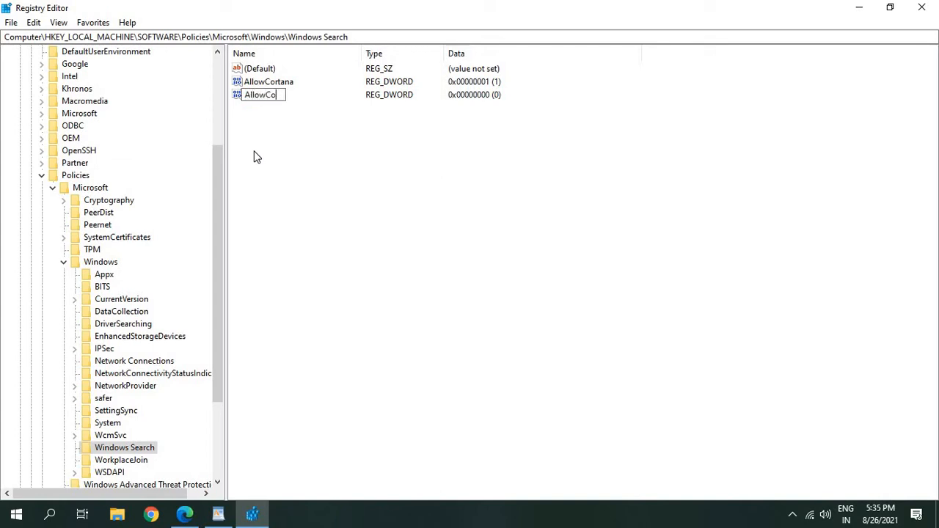
pyautogui.write('rtana')
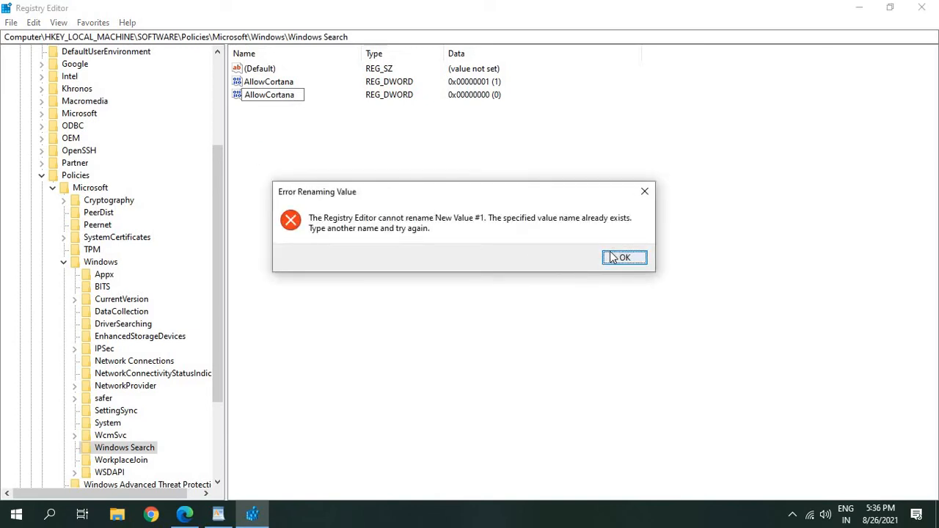
pyautogui.moveTo(619, 261)
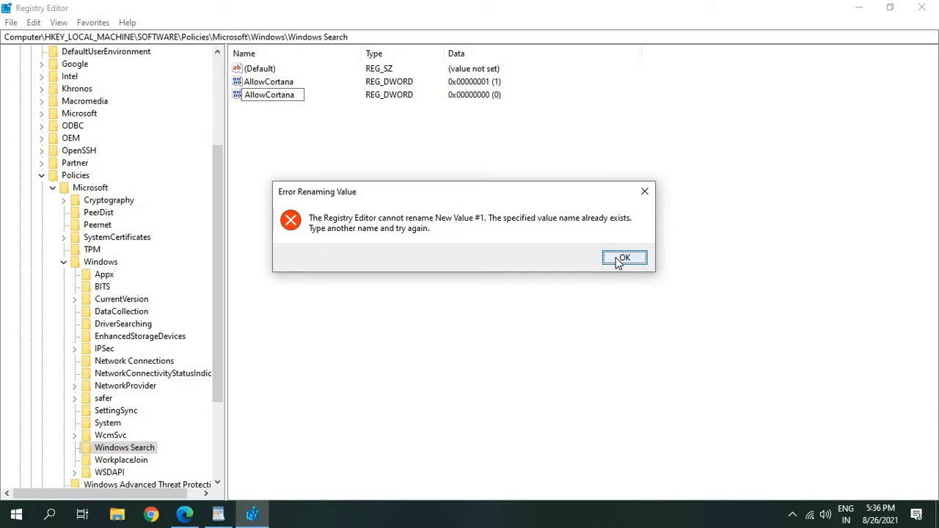
# Dismiss the error, leaving New Value #1, and confirm AllowCortana still holds 1.
pyautogui.click(624, 258)
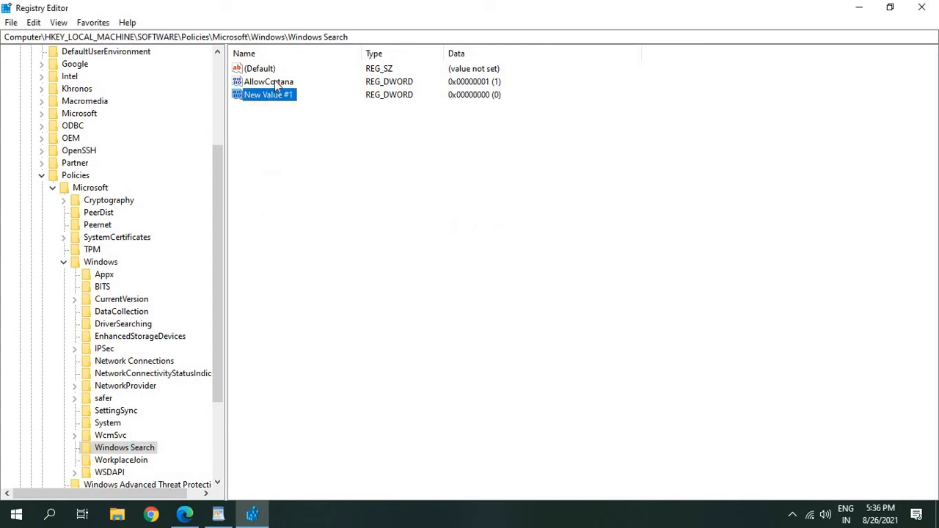
pyautogui.click(270, 82)
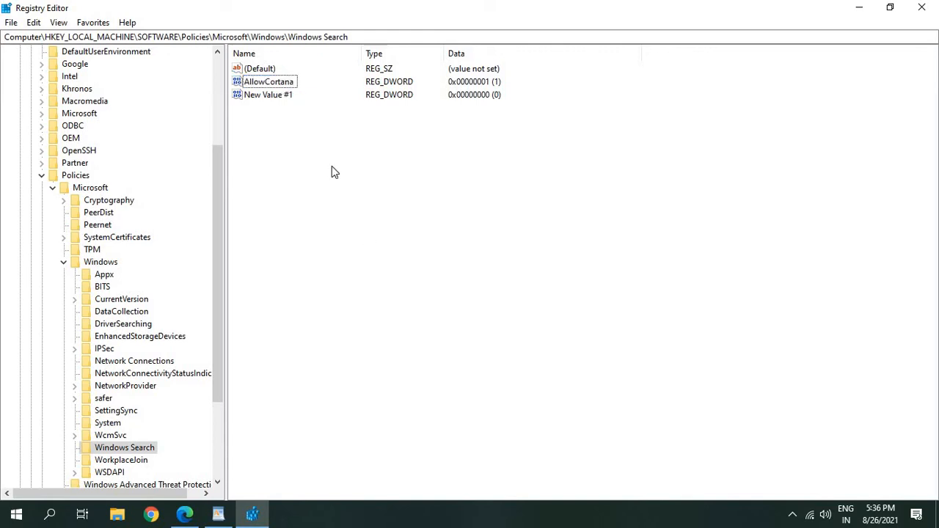
pyautogui.doubleClick(271, 83)
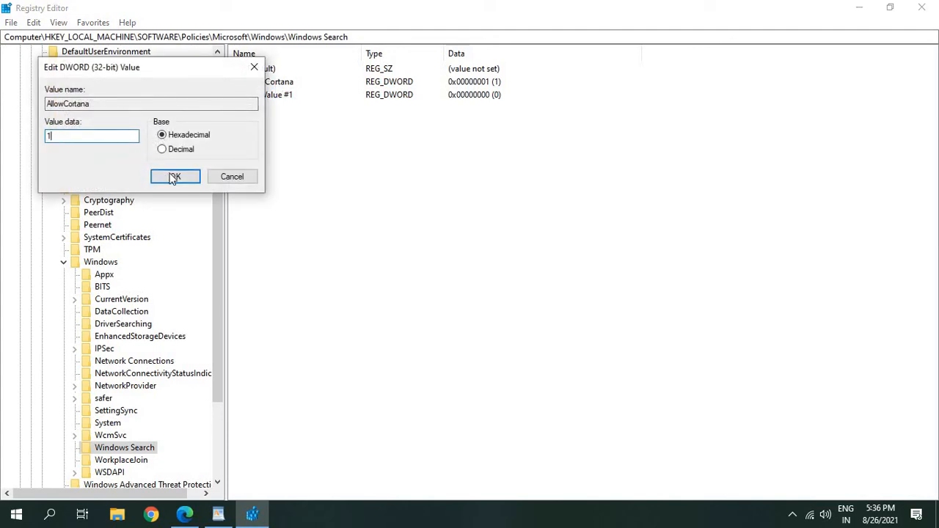
pyautogui.click(174, 176)
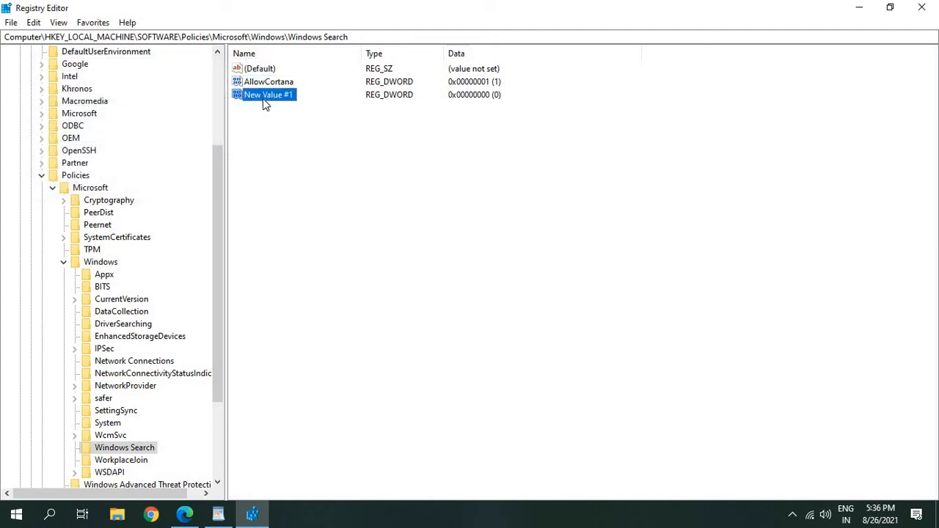